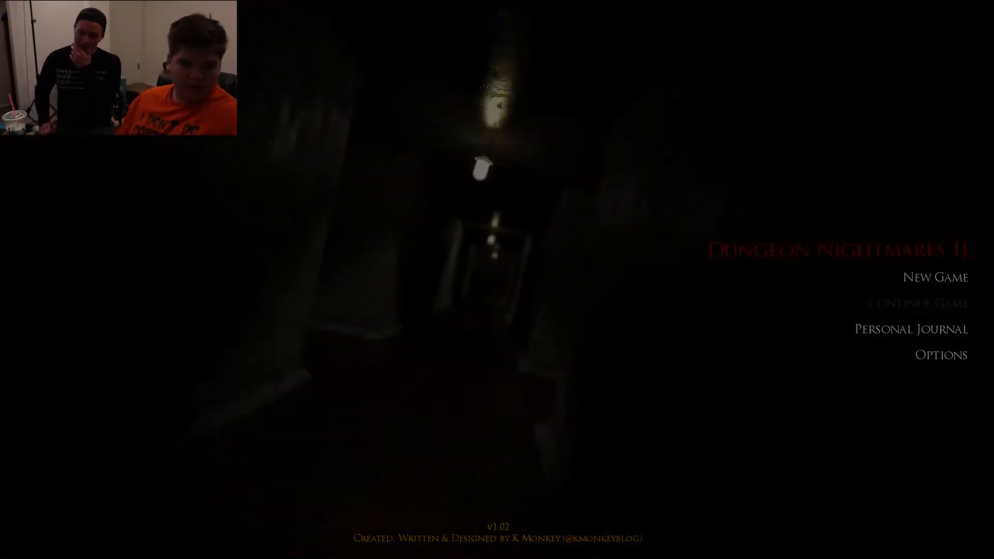
pyautogui.click(935, 278)
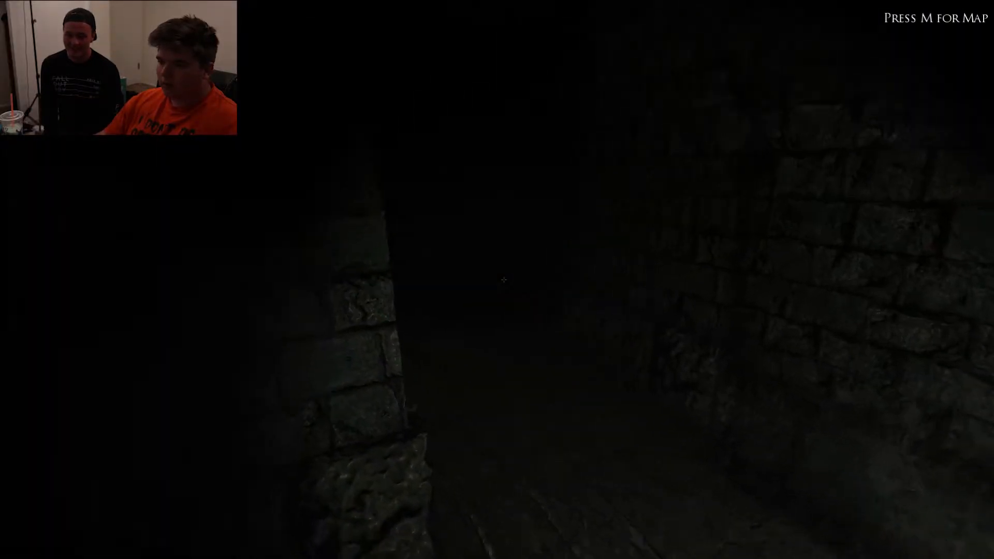
pyautogui.press('m')
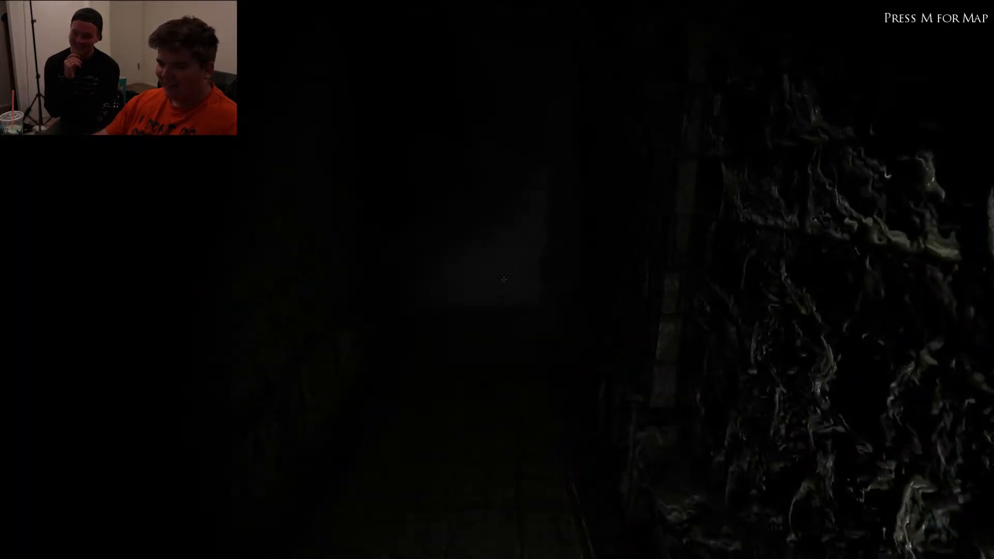
pyautogui.press('m')
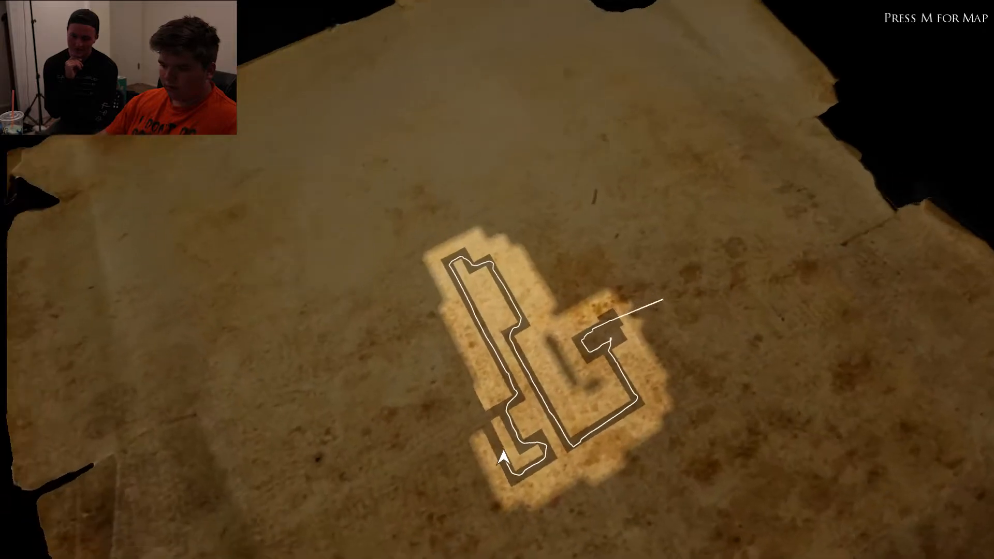
pyautogui.press('m')
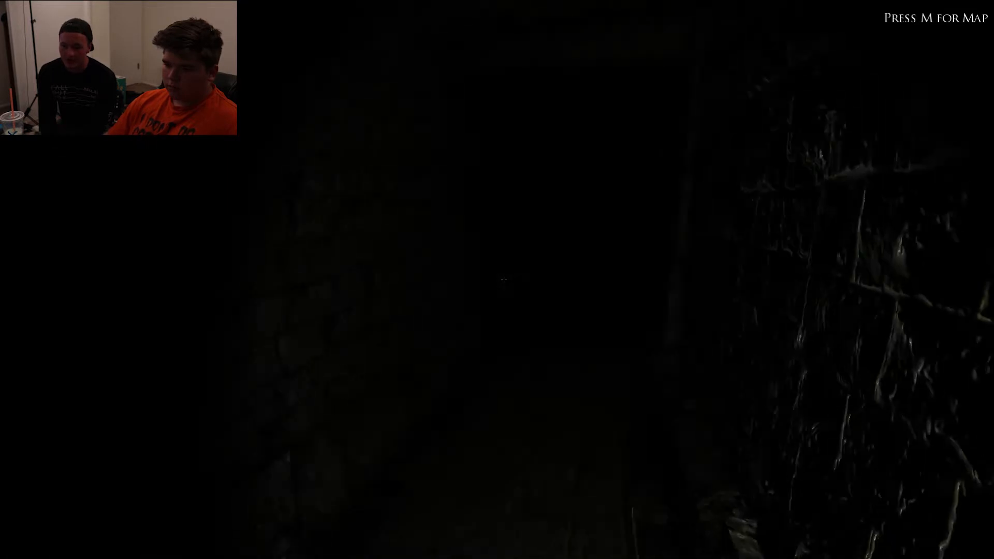
pyautogui.press('m')
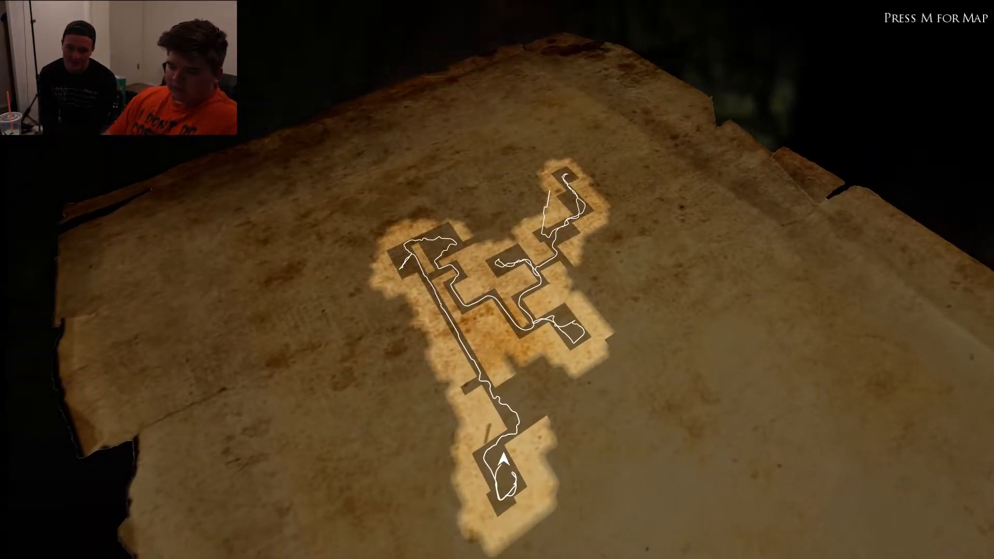
pyautogui.press('m')
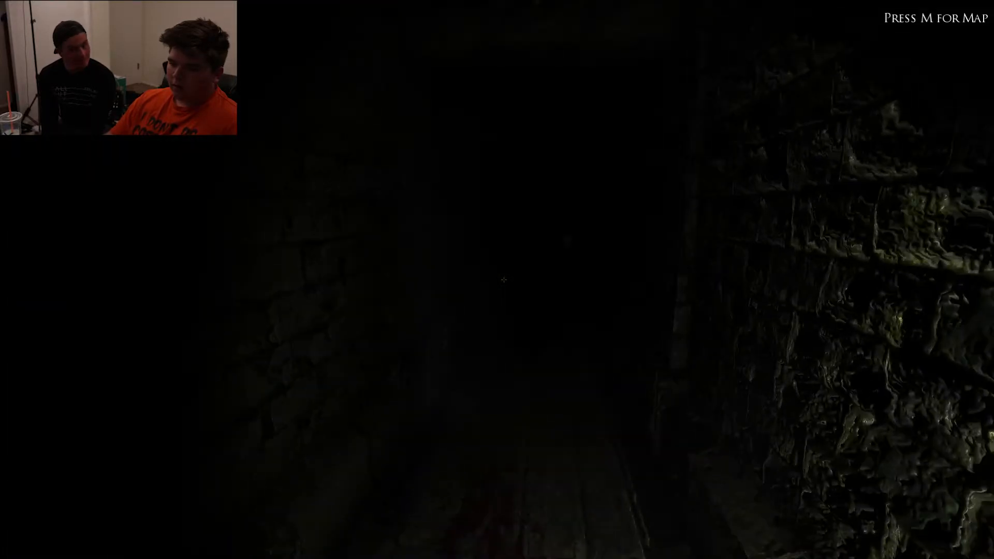
pyautogui.press('m')
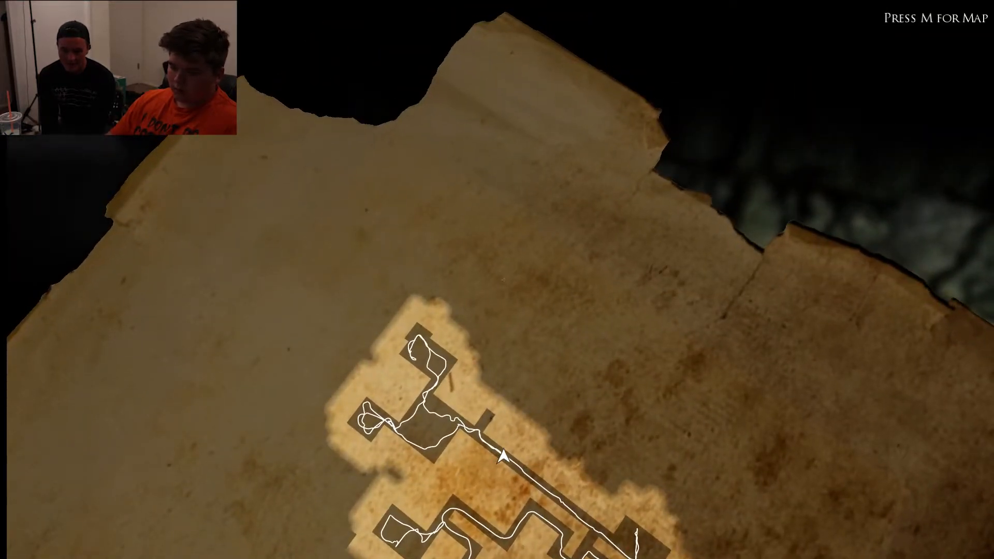
pyautogui.press('m')
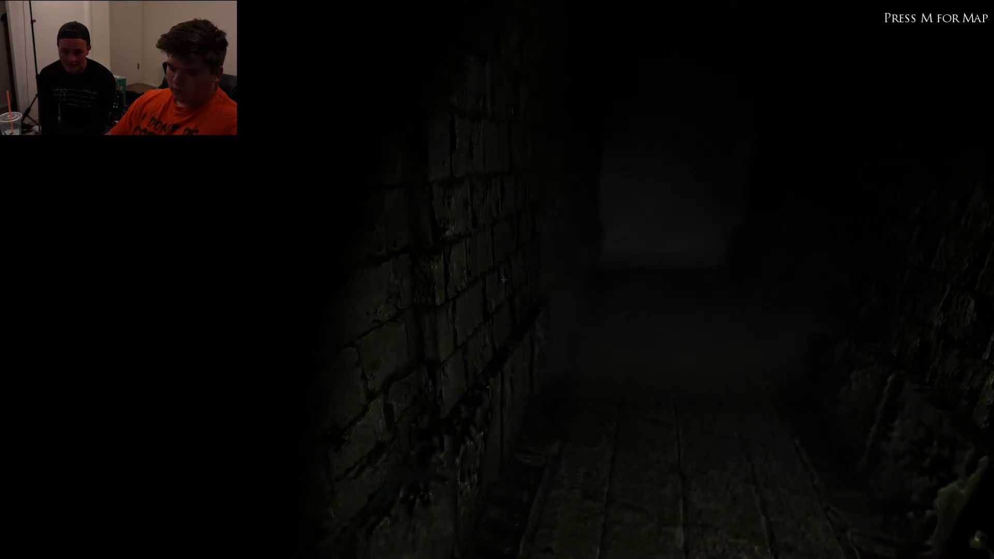
pyautogui.press('m')
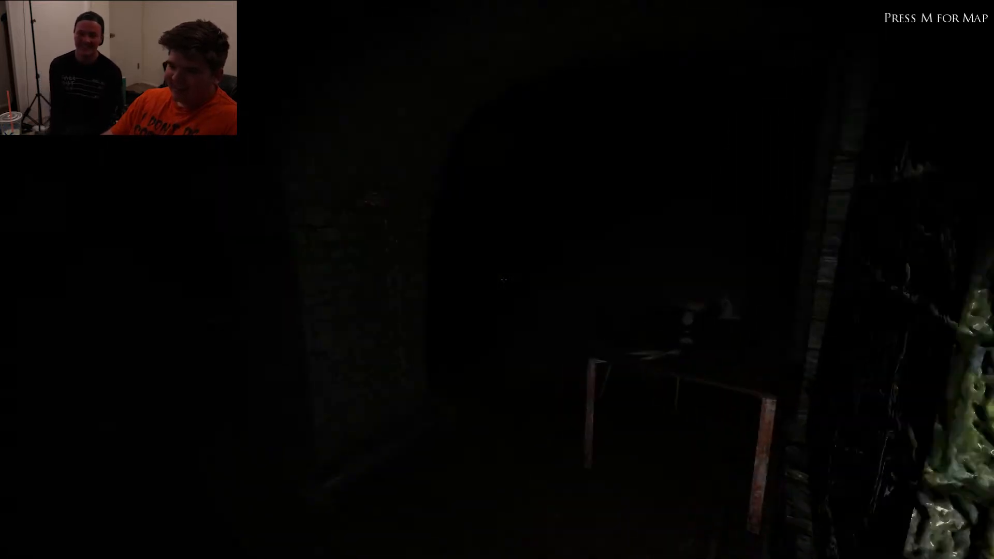
pyautogui.press('m')
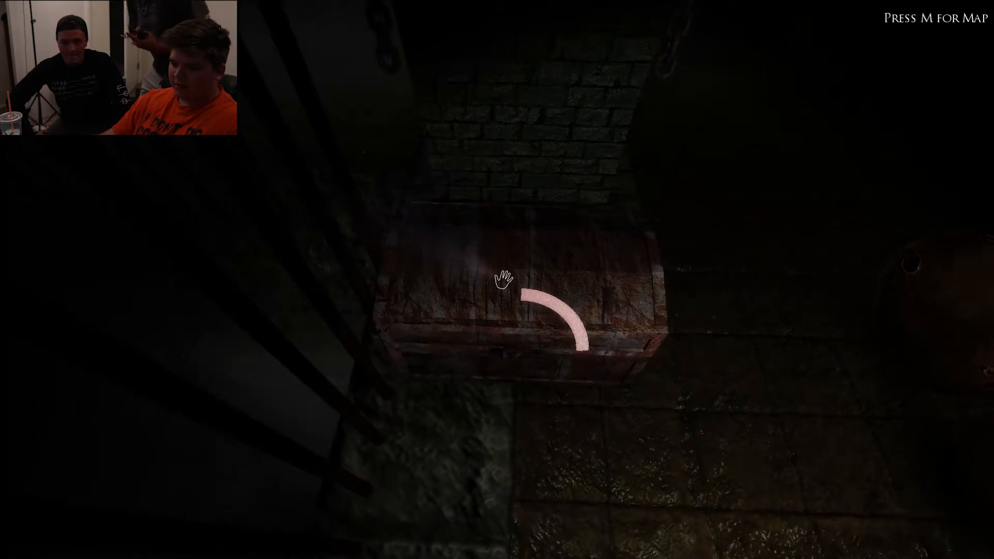
pyautogui.click(505, 280)
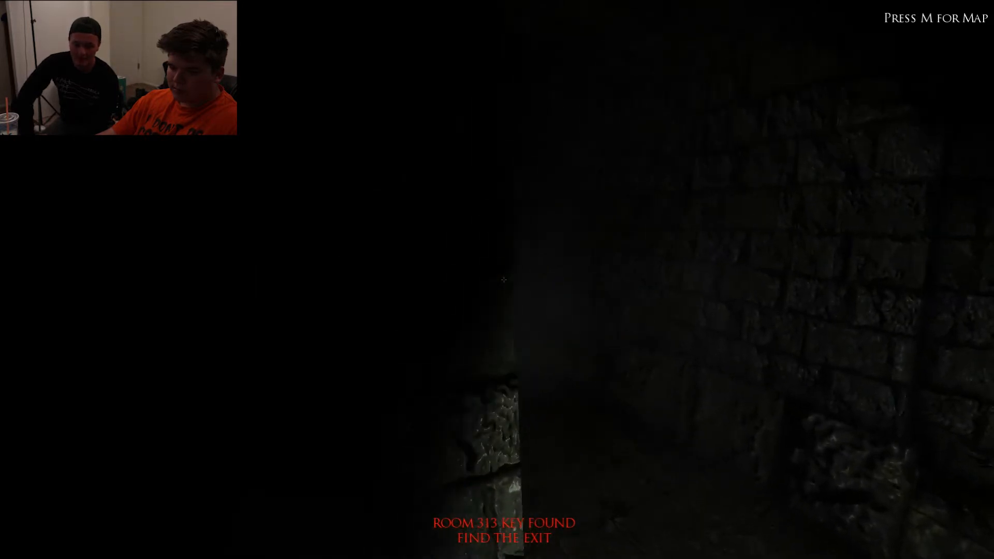
pyautogui.press('m')
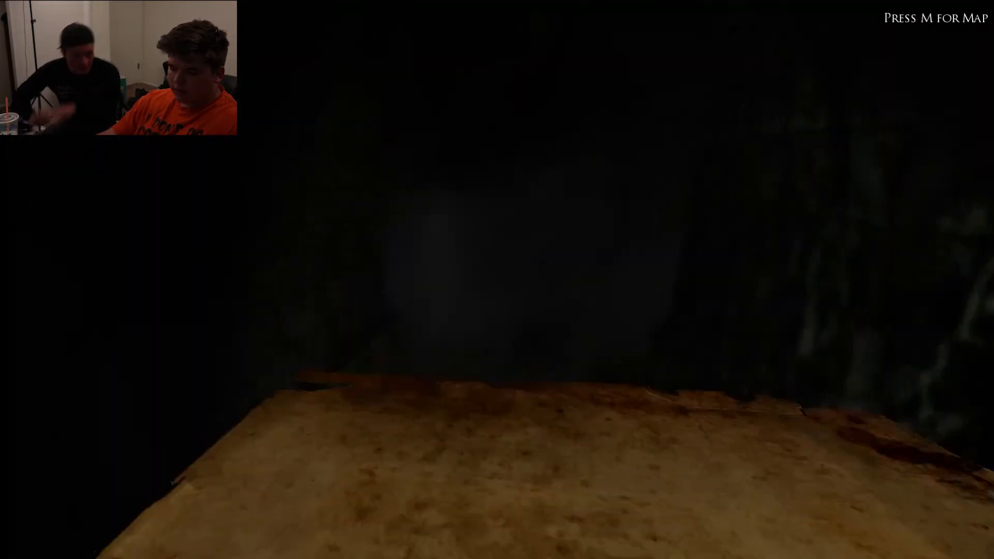
pyautogui.press('m')
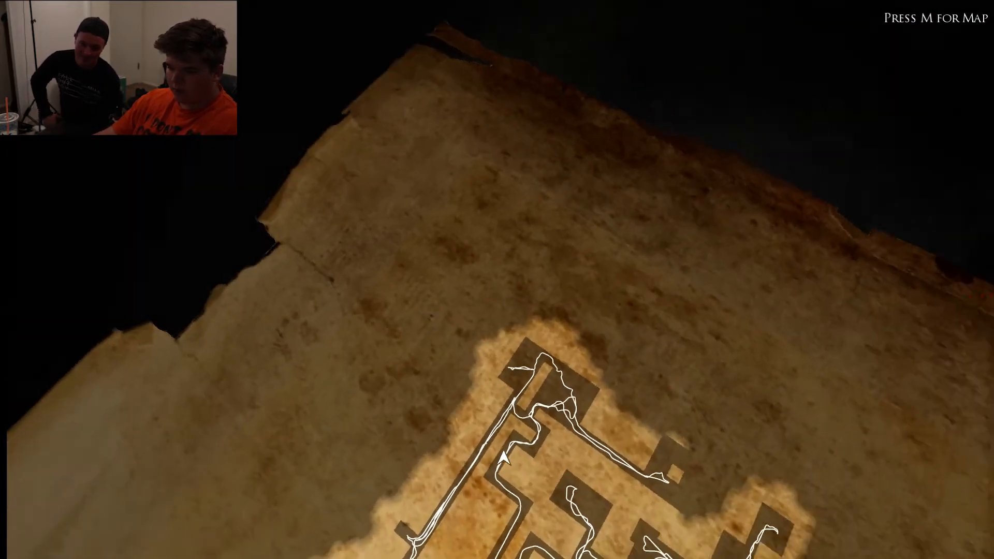
pyautogui.press('m')
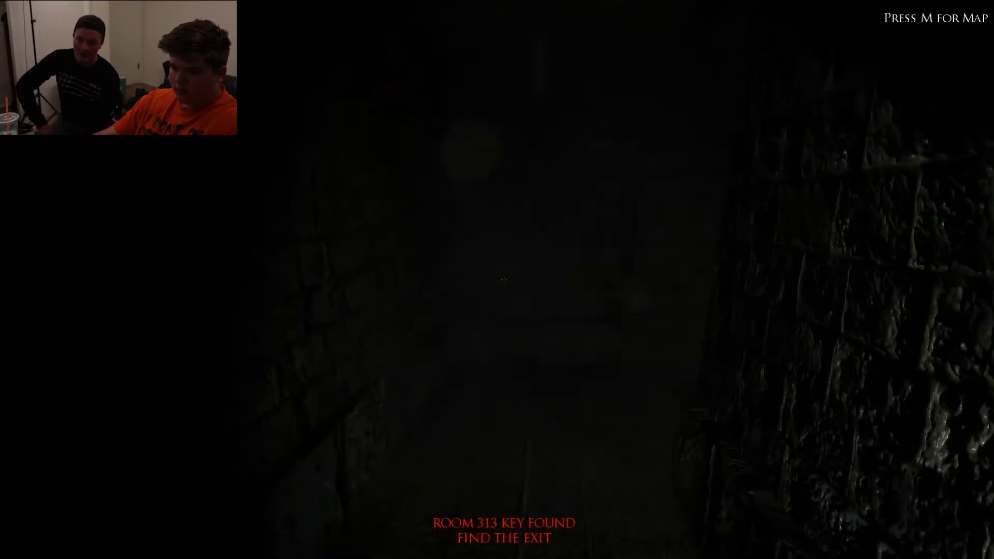